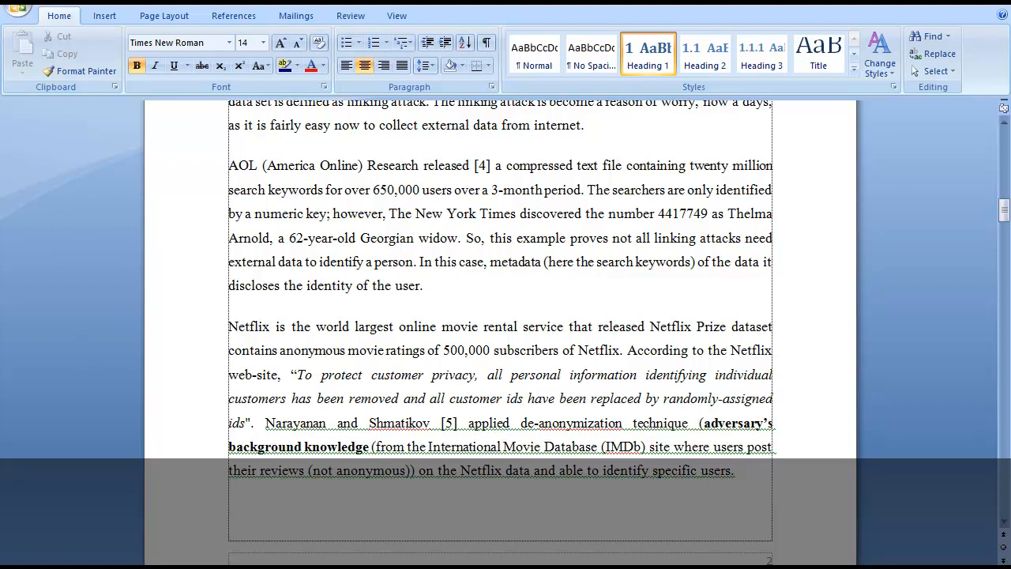
pyautogui.moveTo(284, 30)
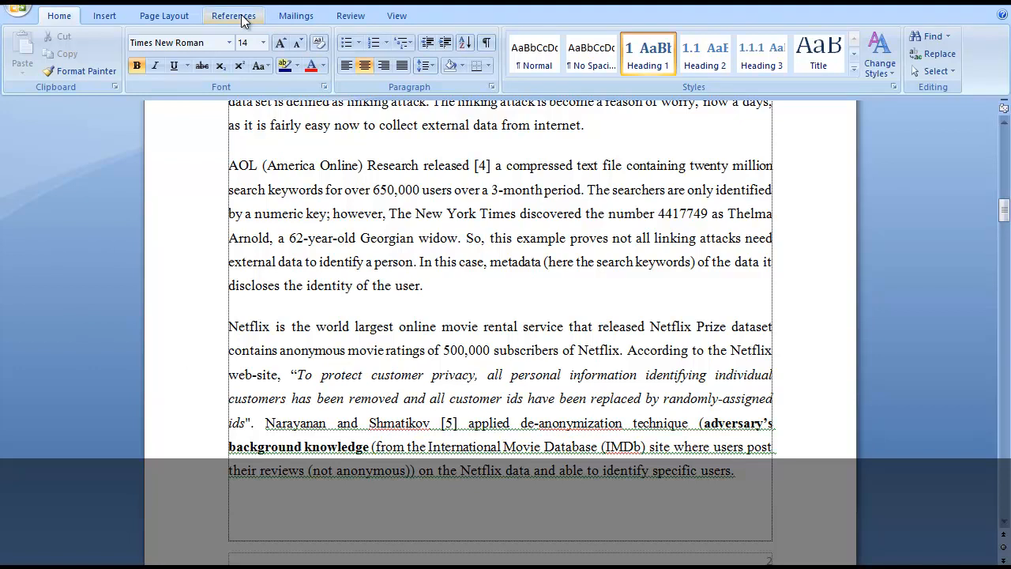
# Show the References ribbon with the citation and bibliography tools
pyautogui.click(234, 16)
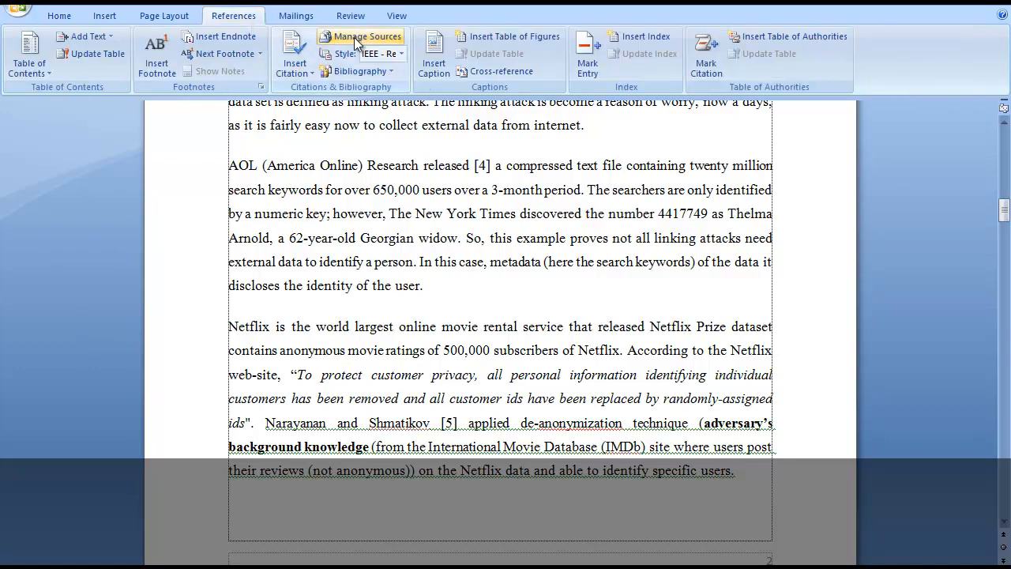
pyautogui.click(360, 37)
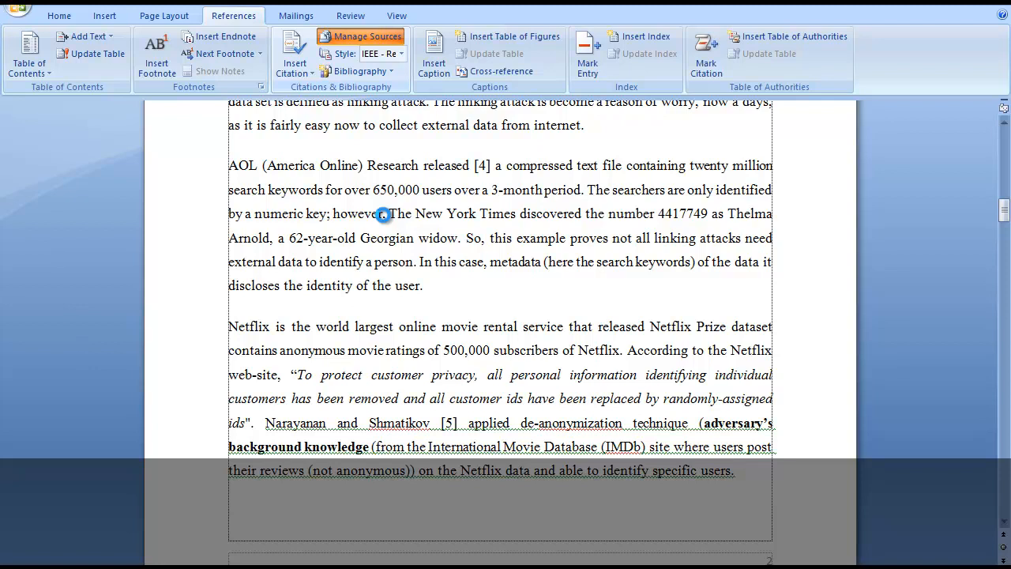
# Browse from the Source Manager to the Bibliography folder holding Sources.xml
pyautogui.click(360, 36)
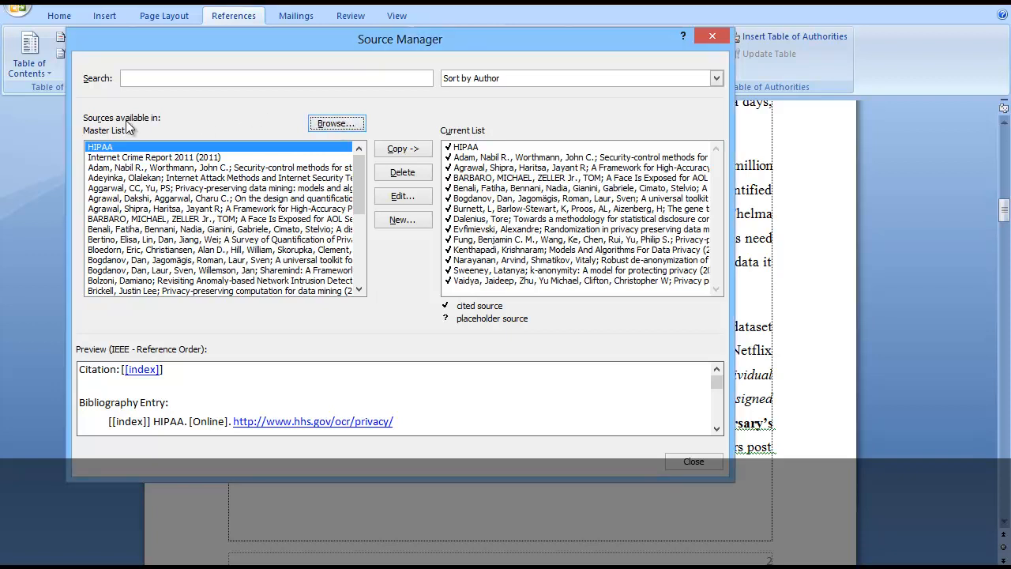
pyautogui.moveTo(161, 129)
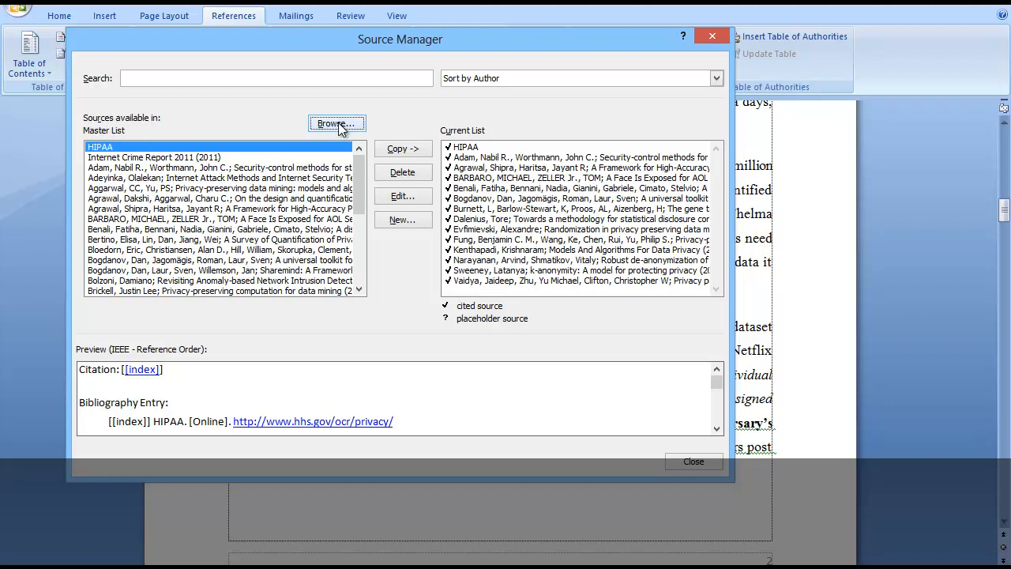
pyautogui.click(337, 123)
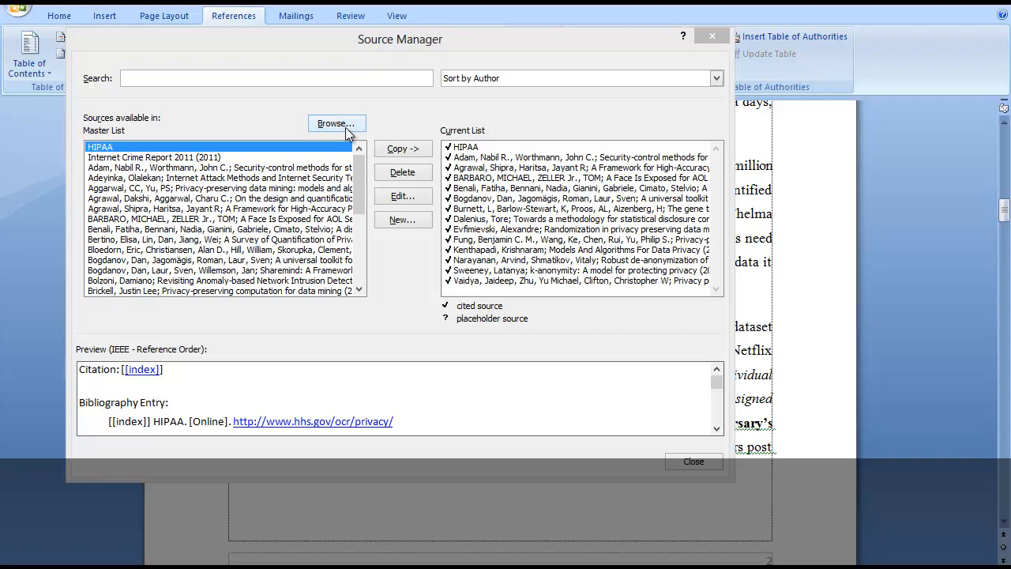
pyautogui.click(335, 124)
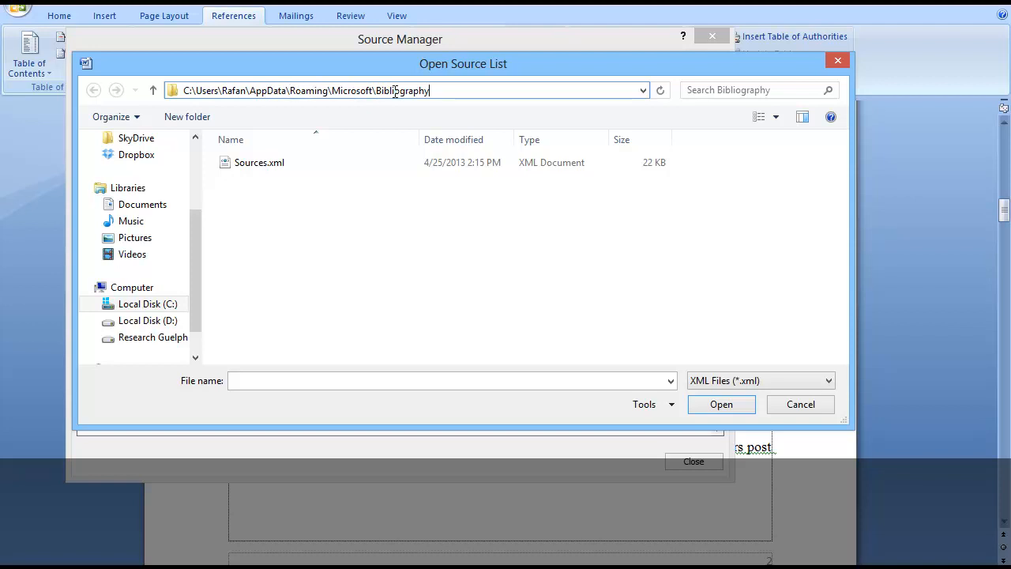
# Select Sources.xml in the Open Source List chooser
pyautogui.click(259, 161)
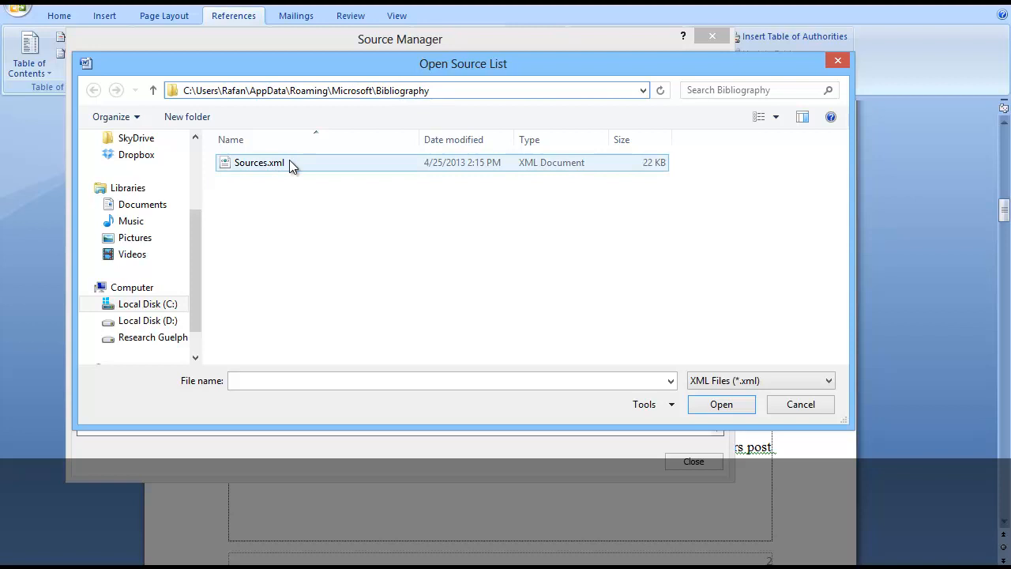
pyautogui.moveTo(267, 167)
pyautogui.write('appda')
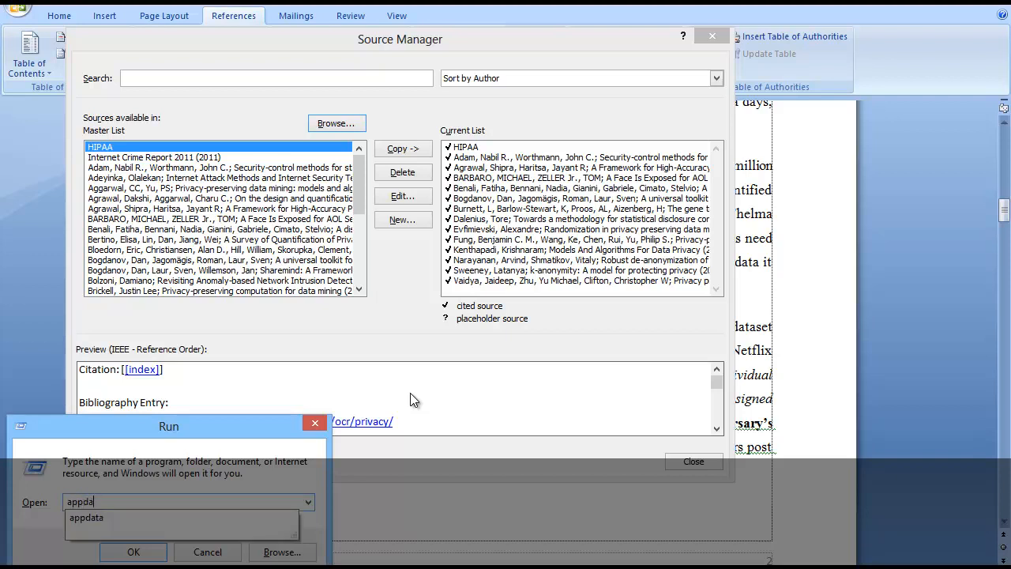
# Navigate from AppData through Roaming into the Microsoft folder
pyautogui.click(85, 518)
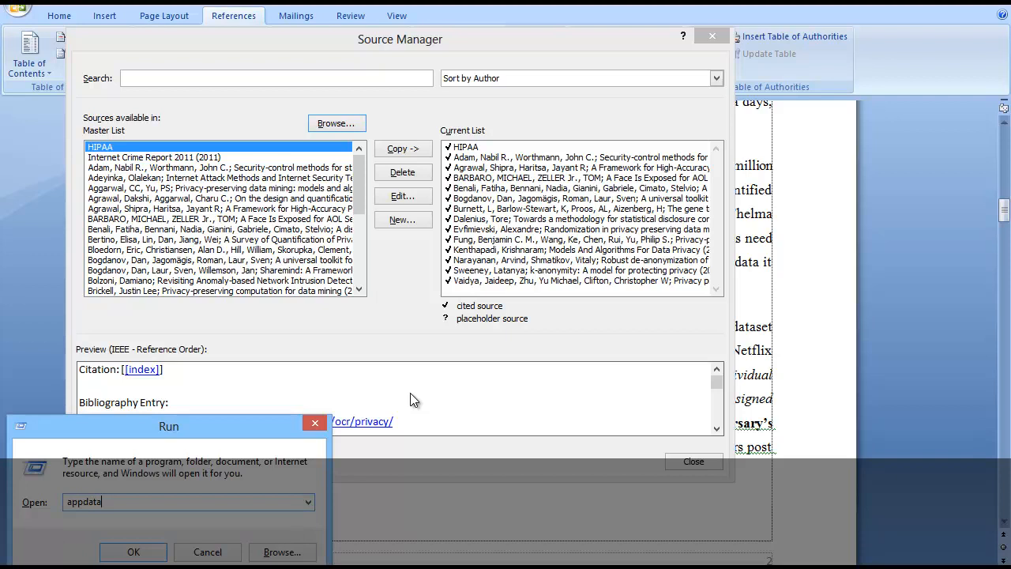
pyautogui.click(133, 551)
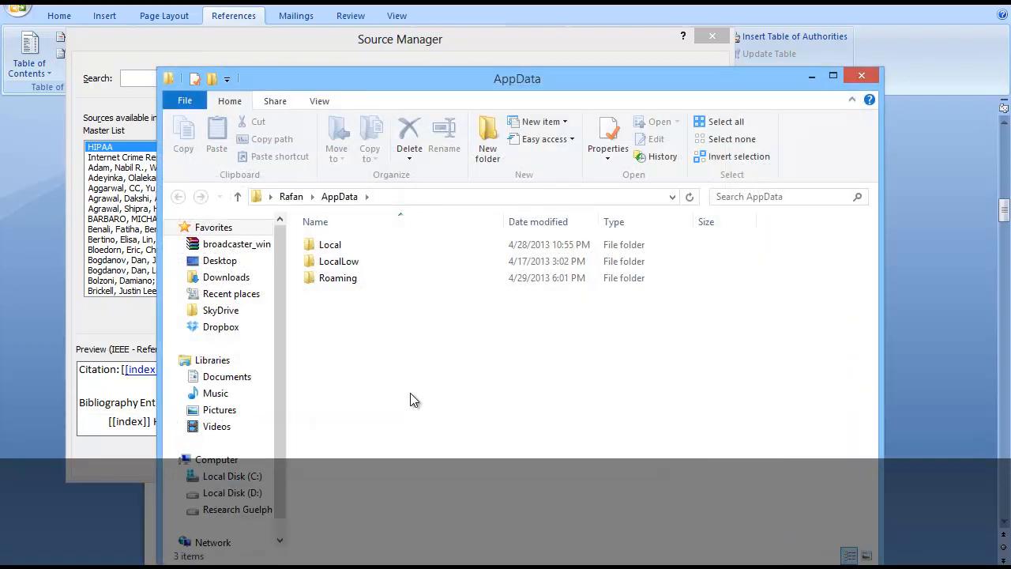
pyautogui.moveTo(324, 199)
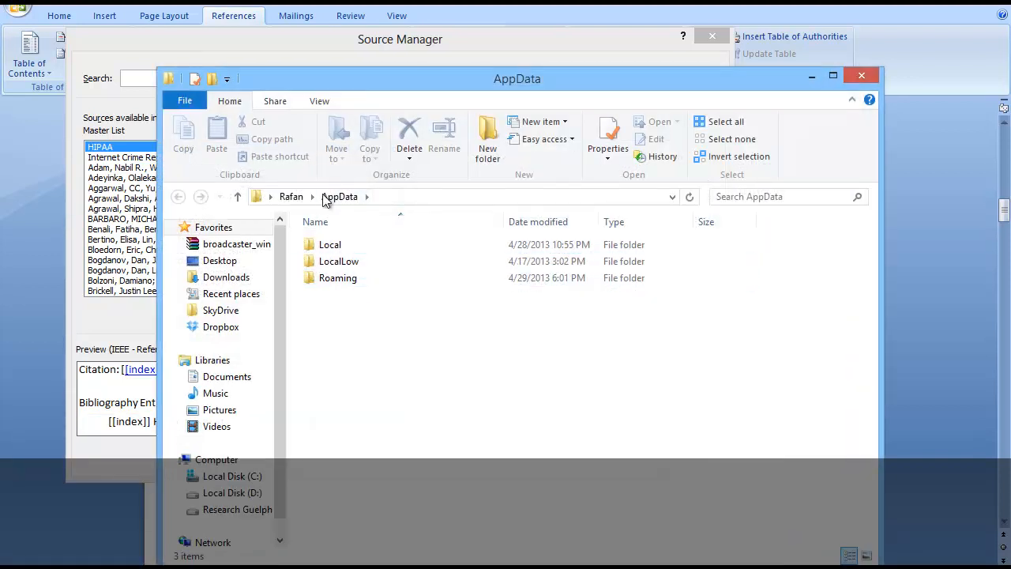
pyautogui.doubleClick(339, 278)
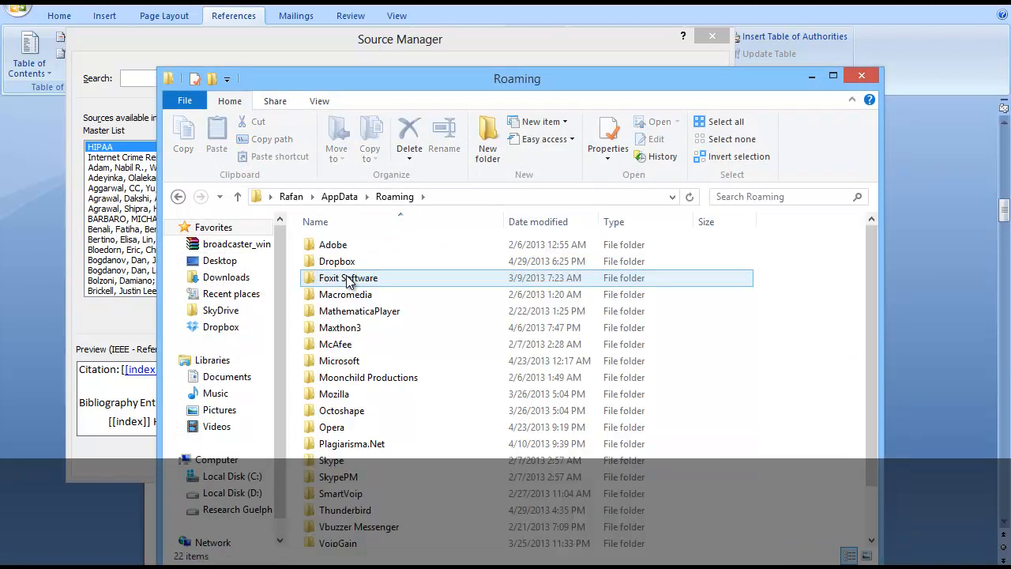
pyautogui.click(338, 263)
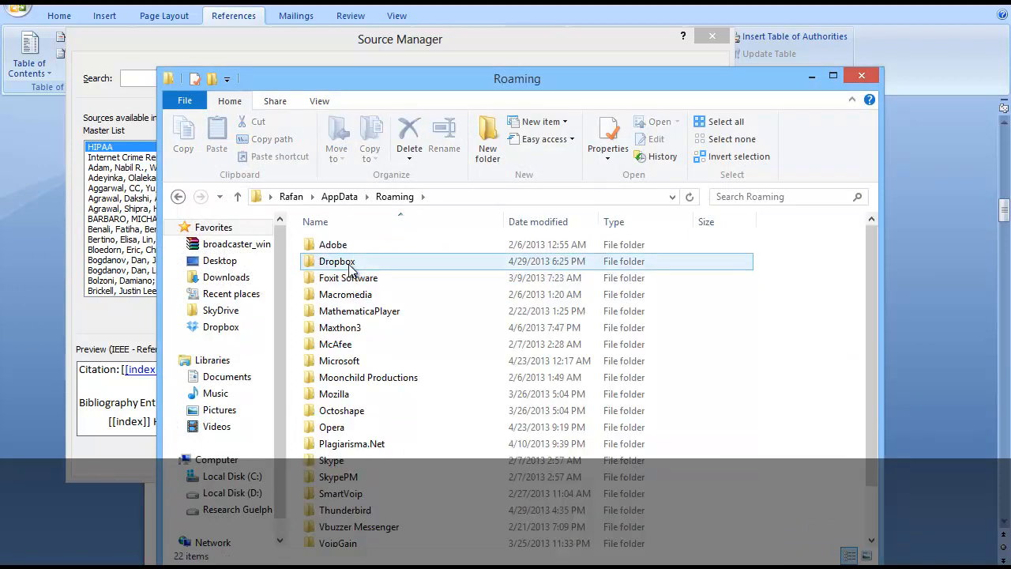
pyautogui.click(332, 426)
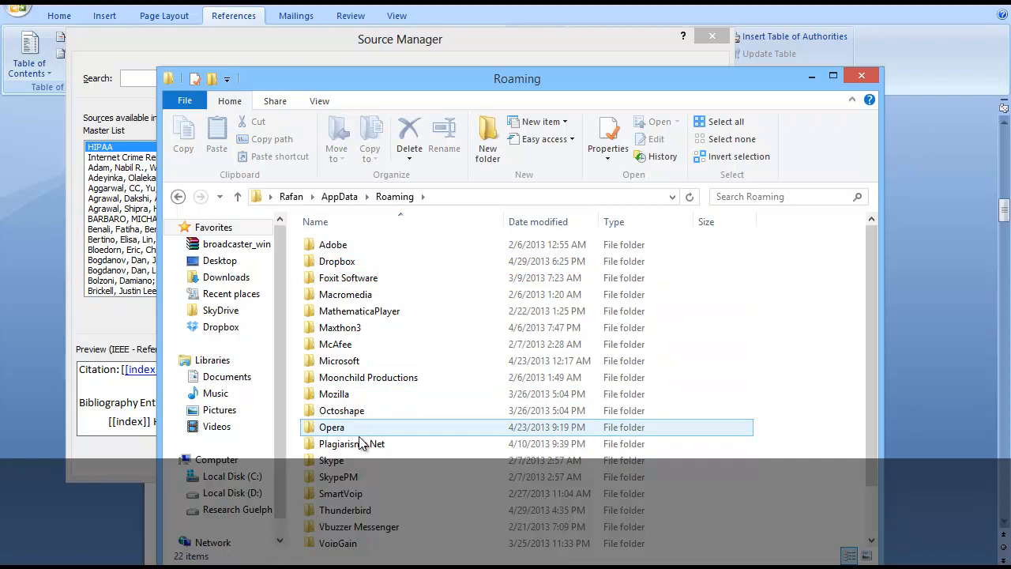
pyautogui.click(338, 360)
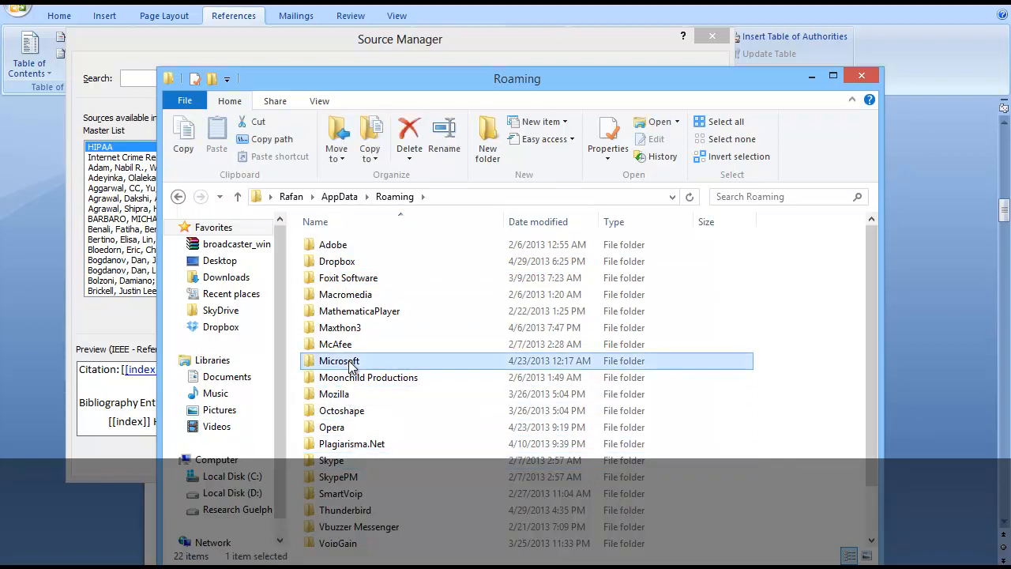
pyautogui.doubleClick(338, 361)
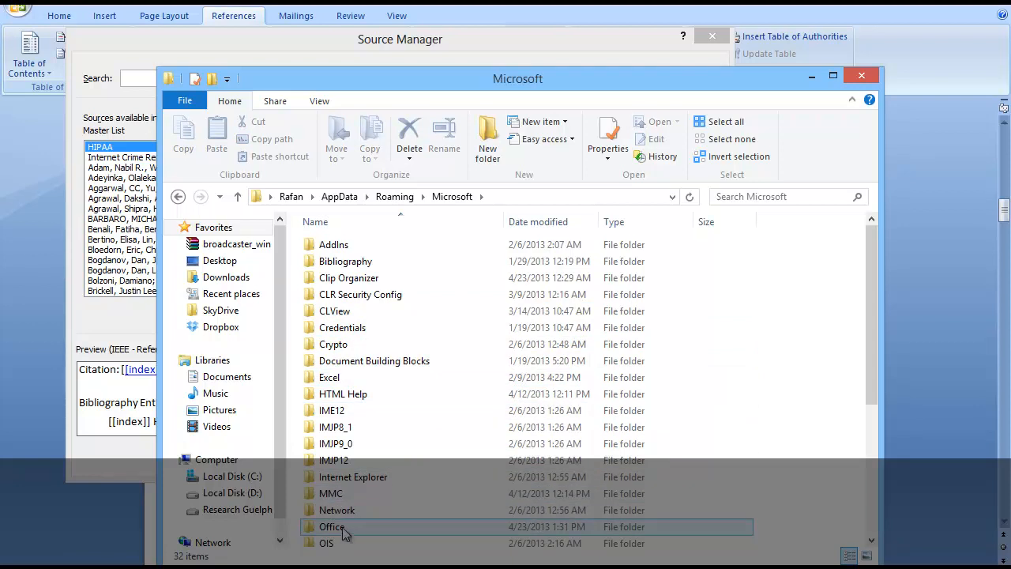
# Enter the Bibliography folder and select Sources.xml
pyautogui.click(345, 260)
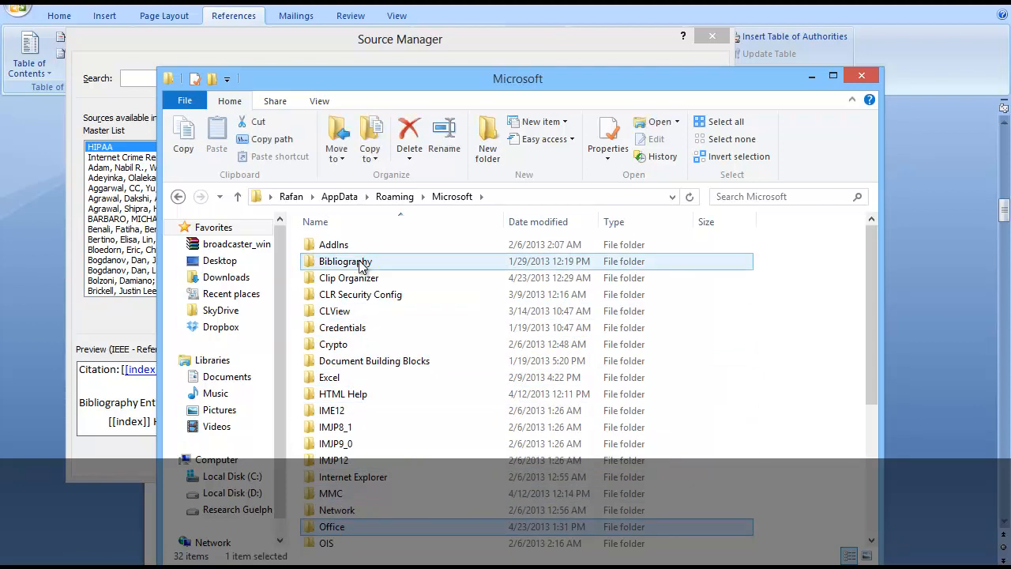
pyautogui.moveTo(344, 263)
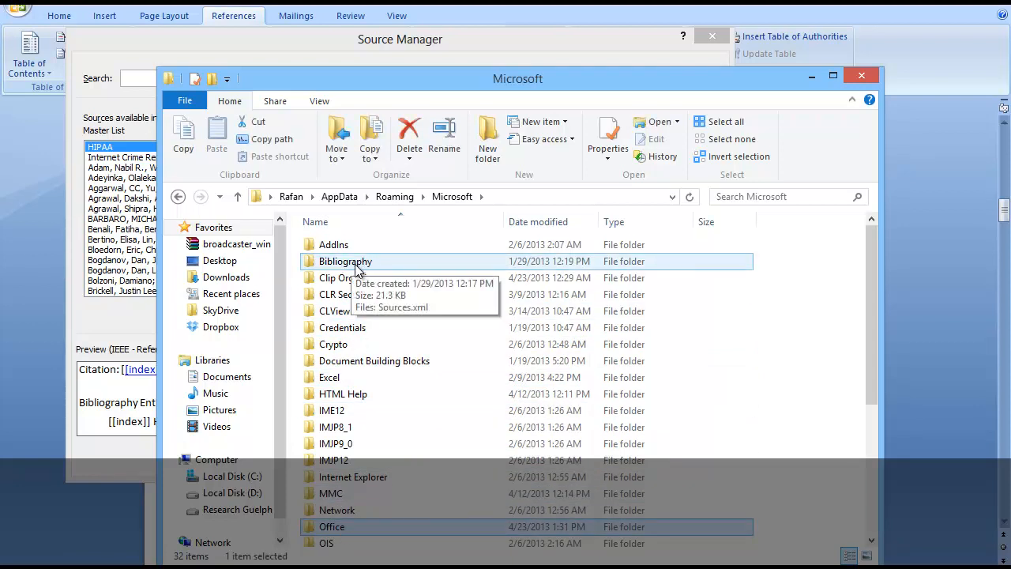
pyautogui.doubleClick(344, 262)
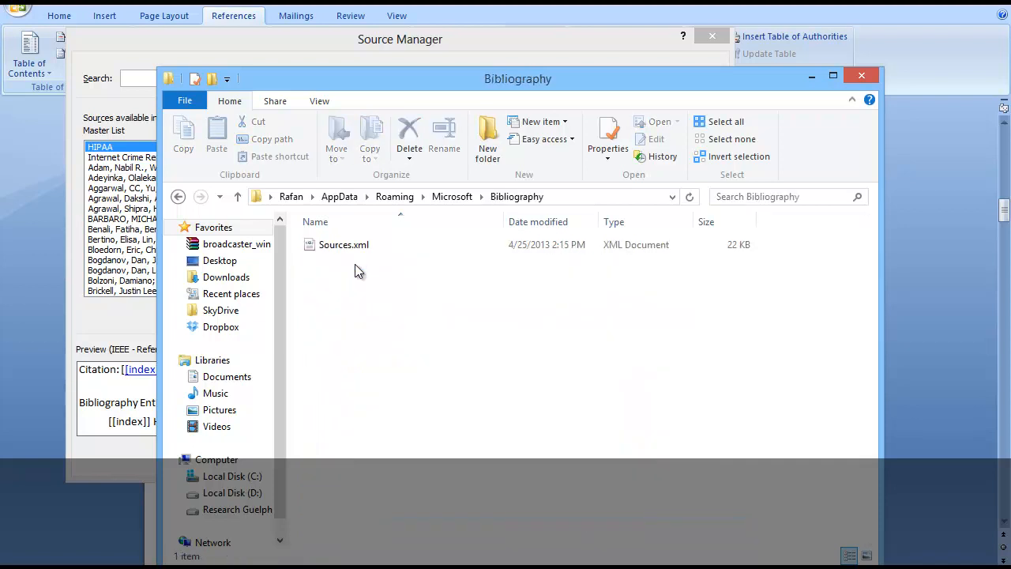
pyautogui.click(344, 243)
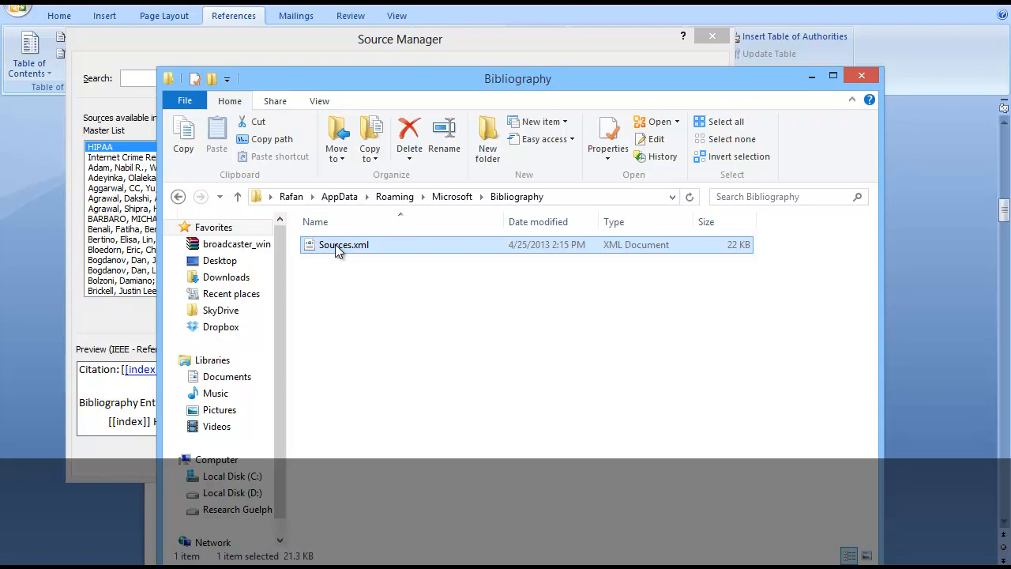
# Copy Sources.xml to D:\bib_backup and minimize Explorer to return to Word
pyautogui.rightClick(345, 243)
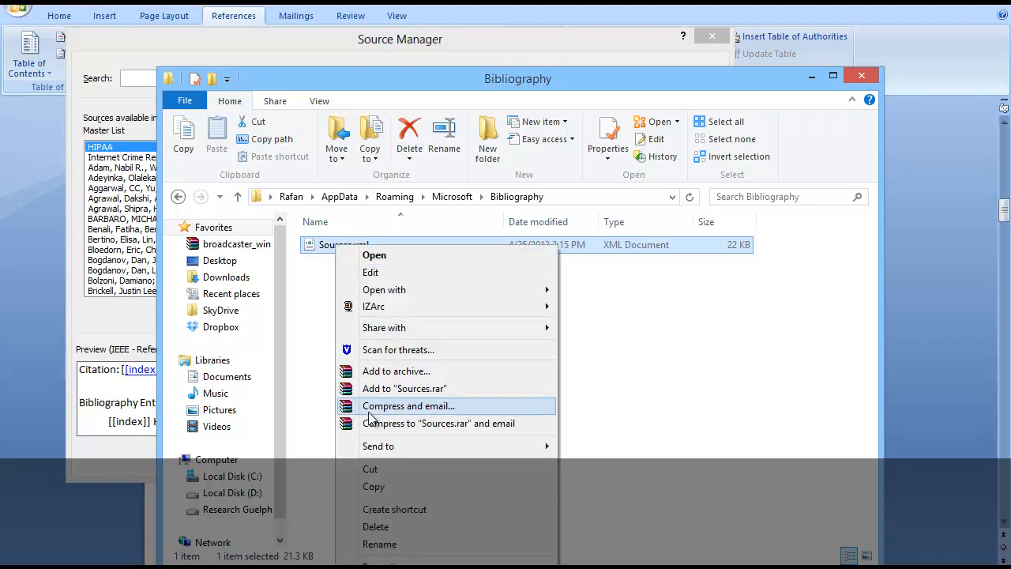
pyautogui.click(399, 461)
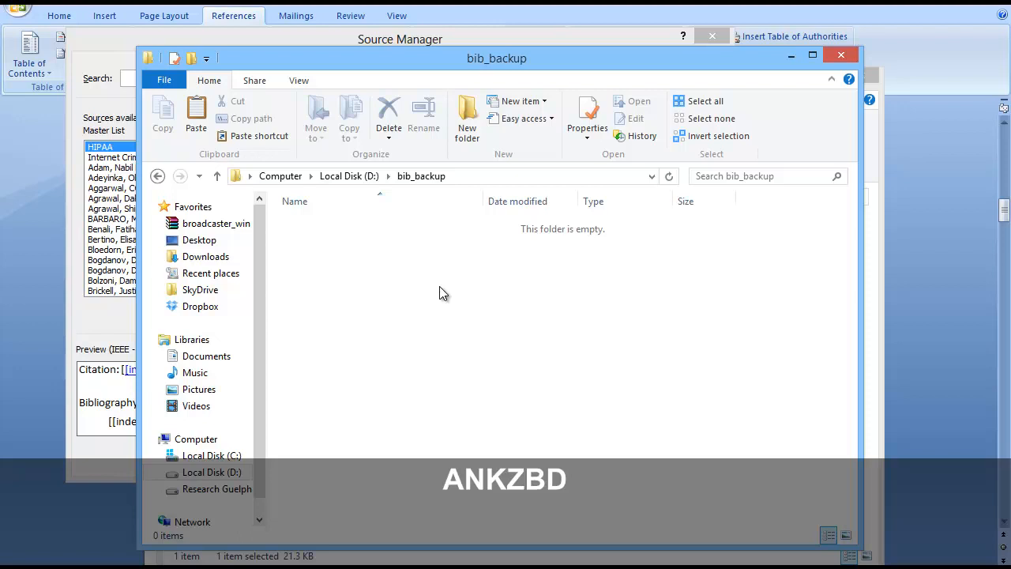
pyautogui.moveTo(488, 405)
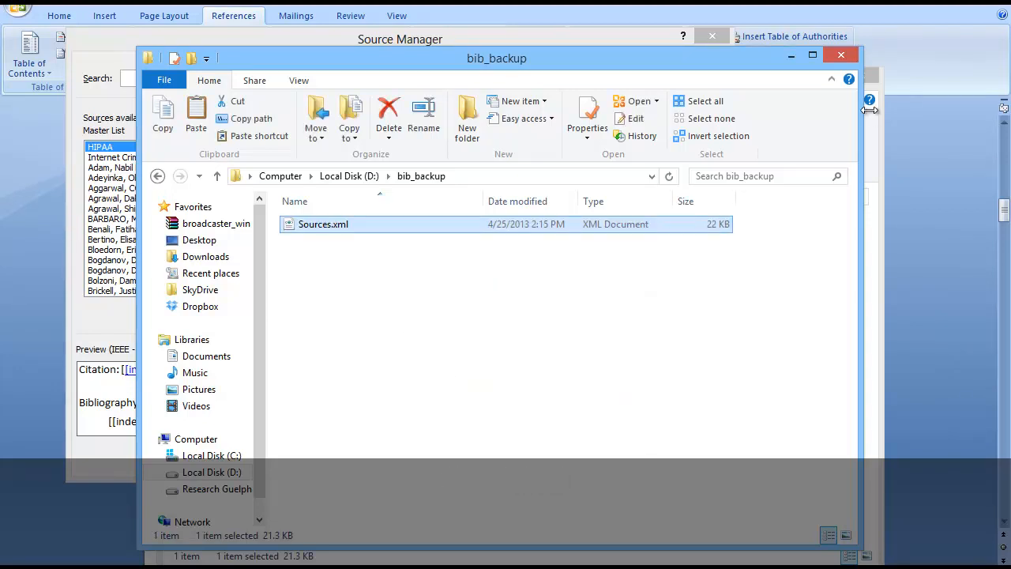
pyautogui.moveTo(840, 54)
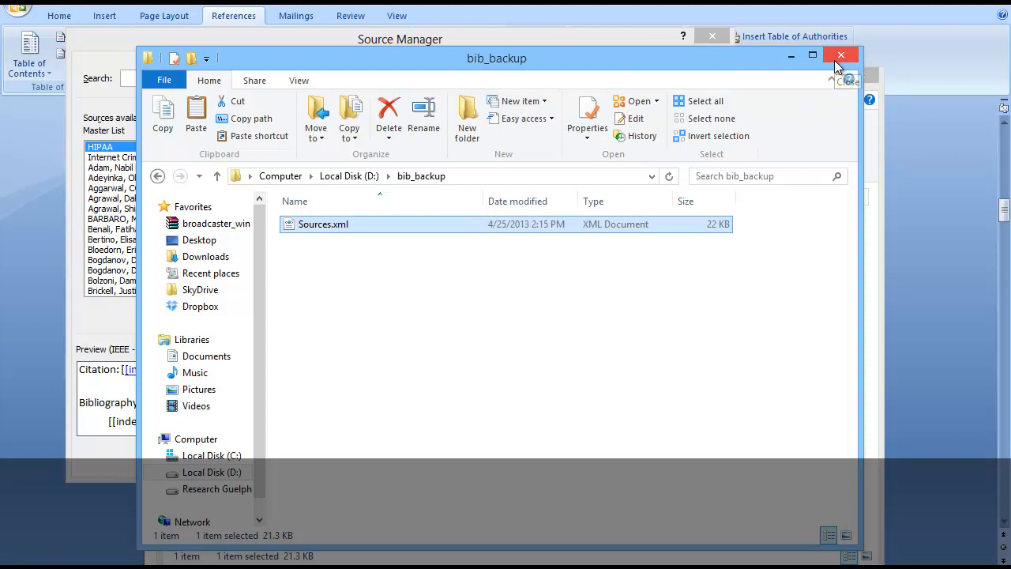
pyautogui.moveTo(841, 54)
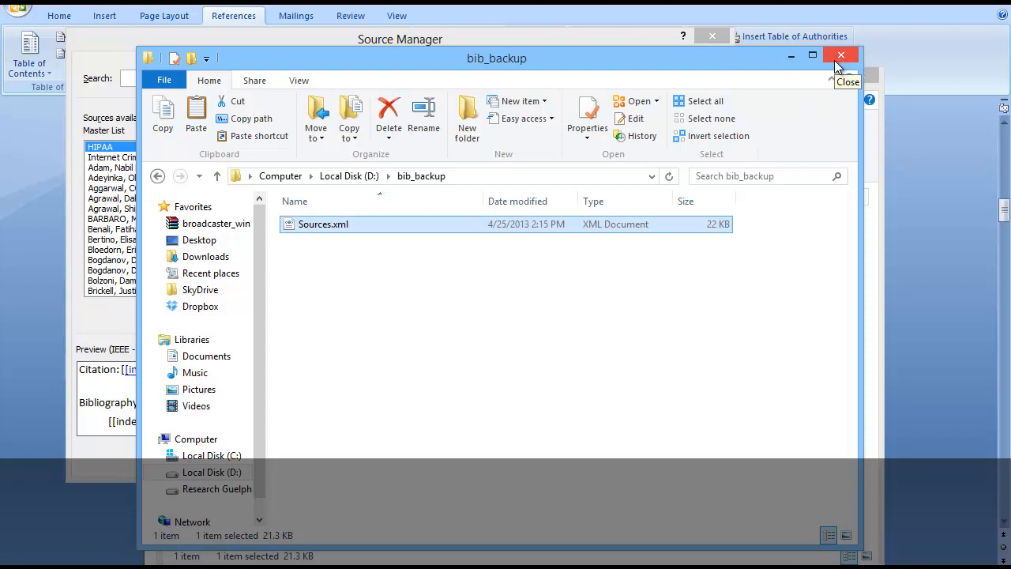
pyautogui.moveTo(790, 53)
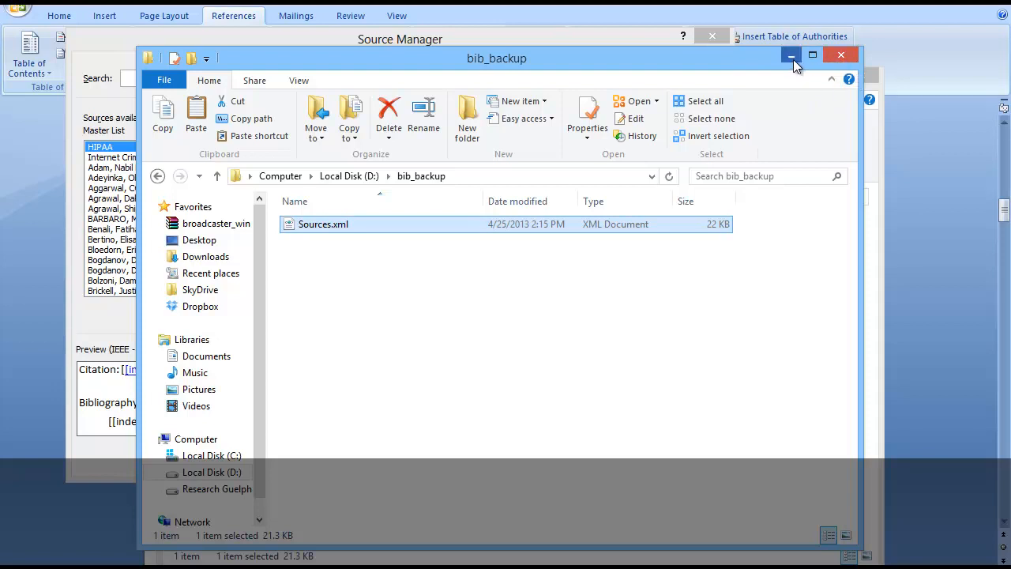
pyautogui.click(790, 54)
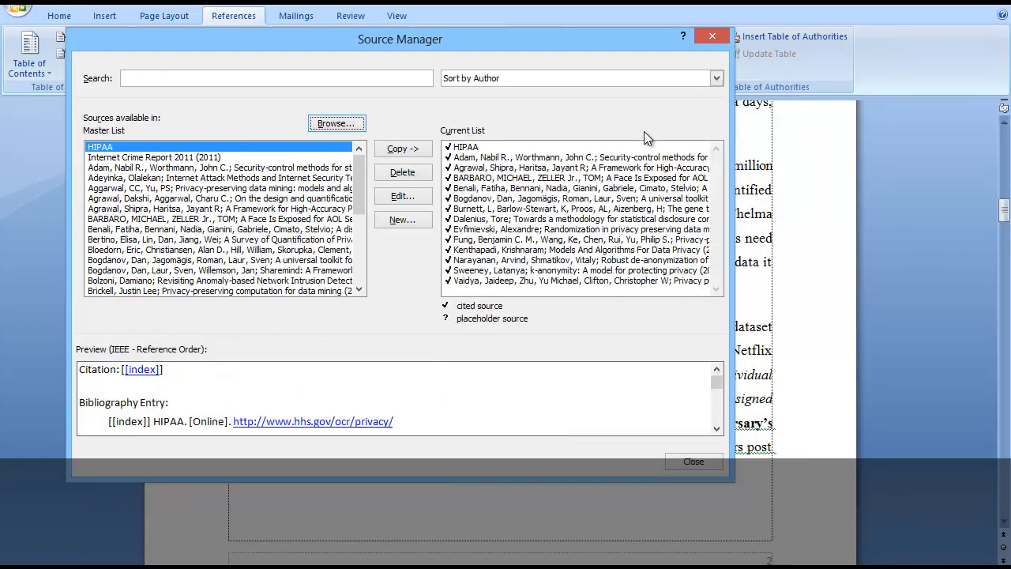
pyautogui.moveTo(335, 124)
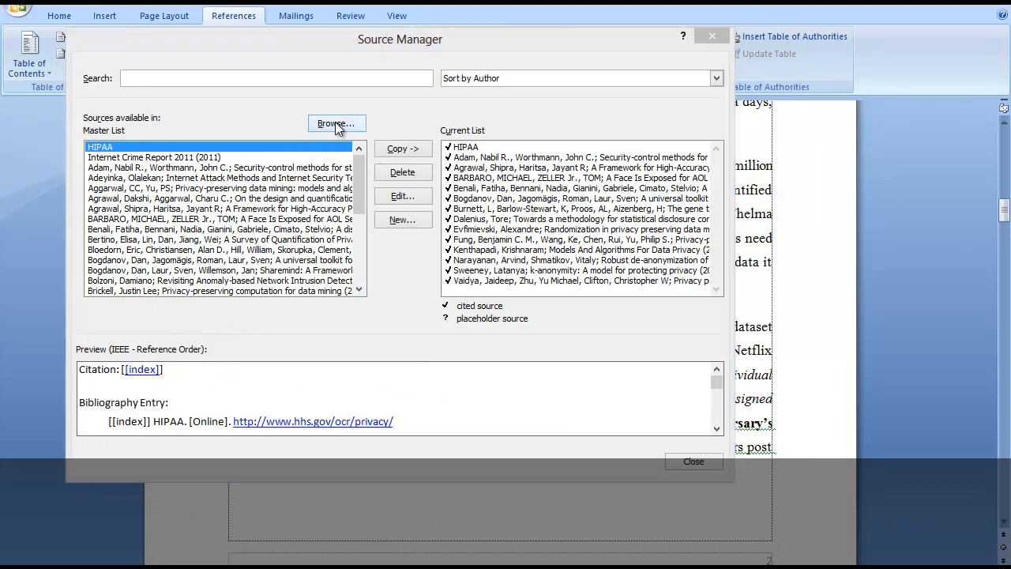
# Load D:\bib_backup\Sources.xml as the Source Manager's master source list
pyautogui.click(336, 124)
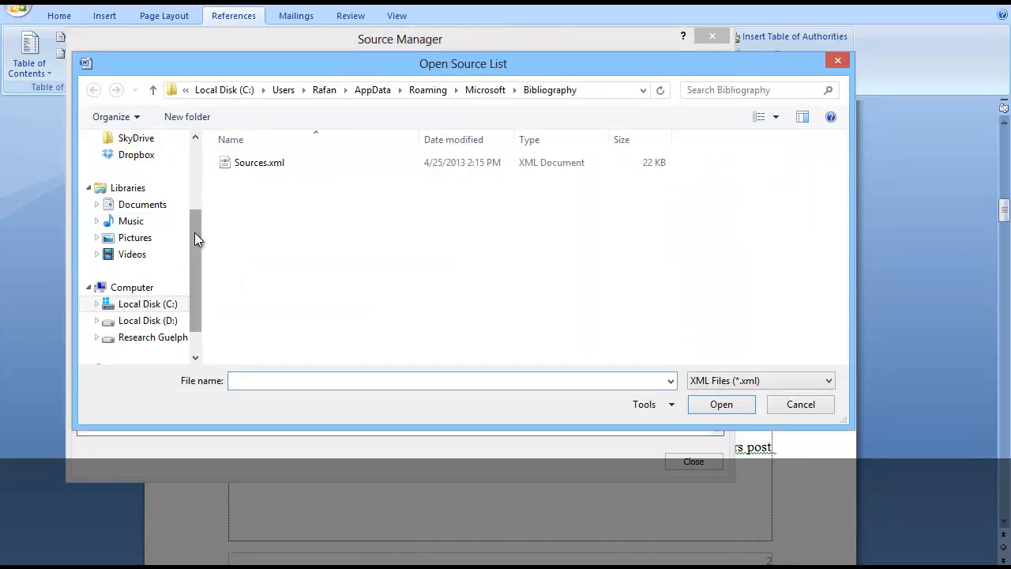
pyautogui.click(148, 319)
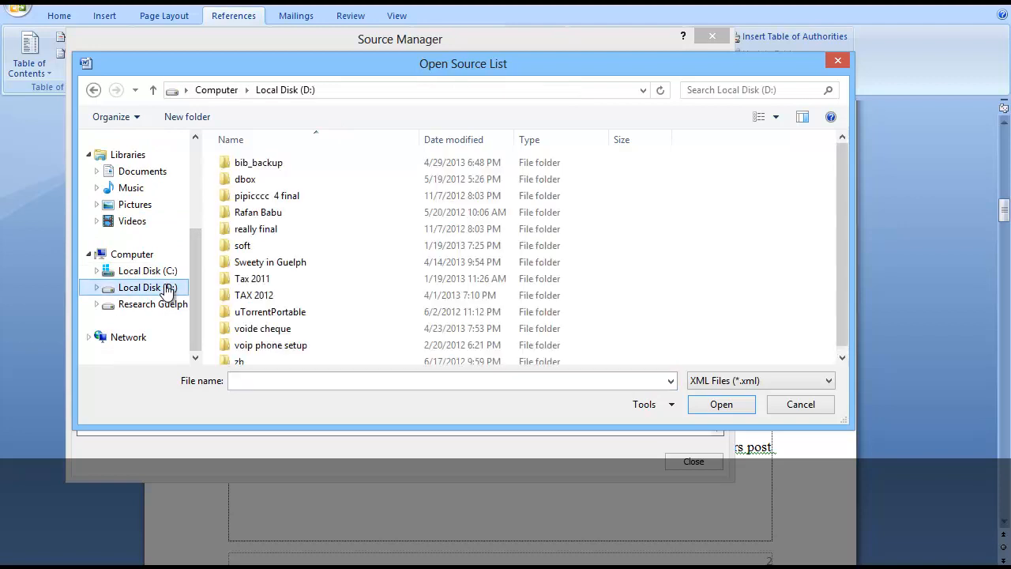
pyautogui.doubleClick(259, 161)
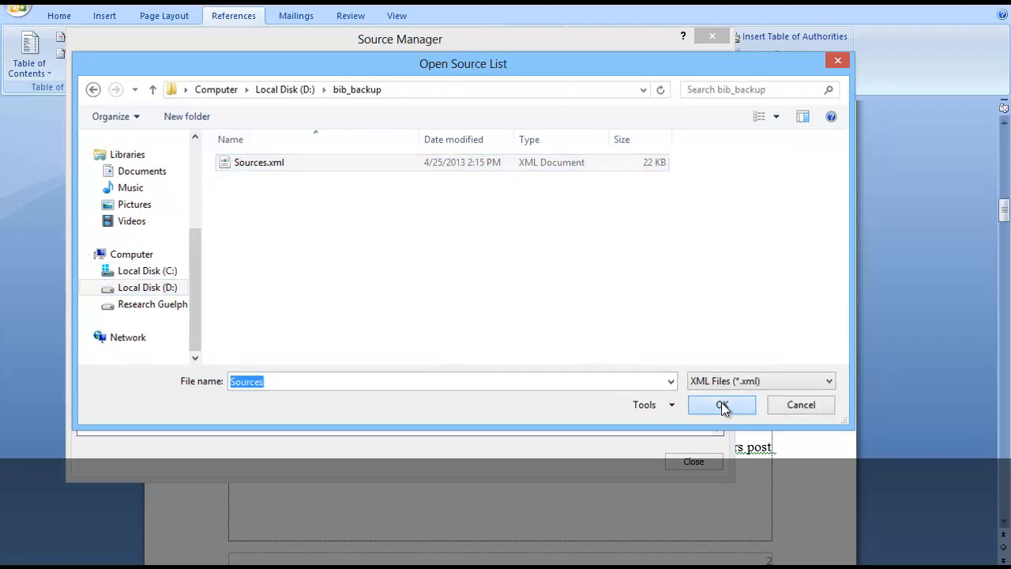
pyautogui.click(720, 404)
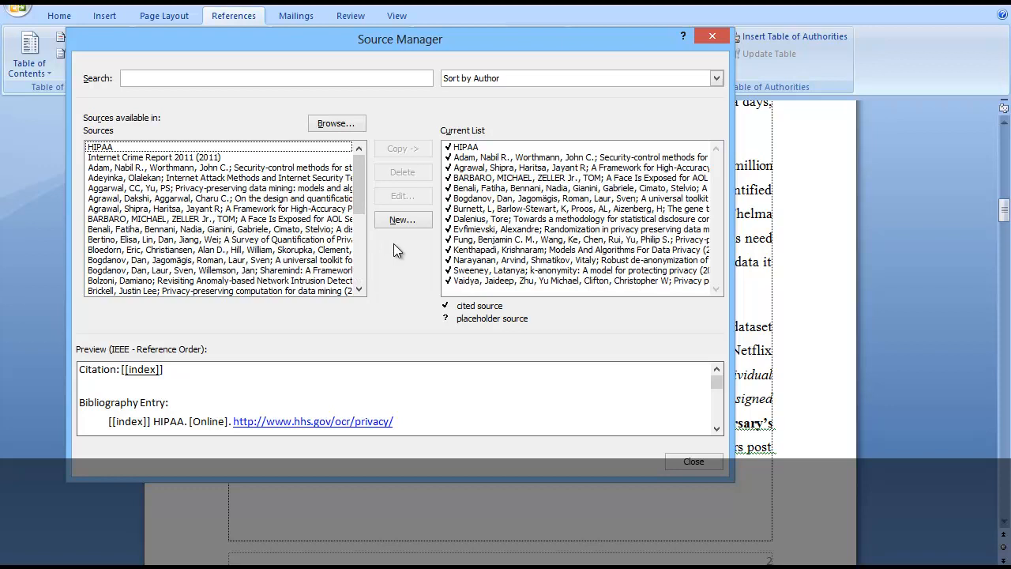
pyautogui.moveTo(411, 278)
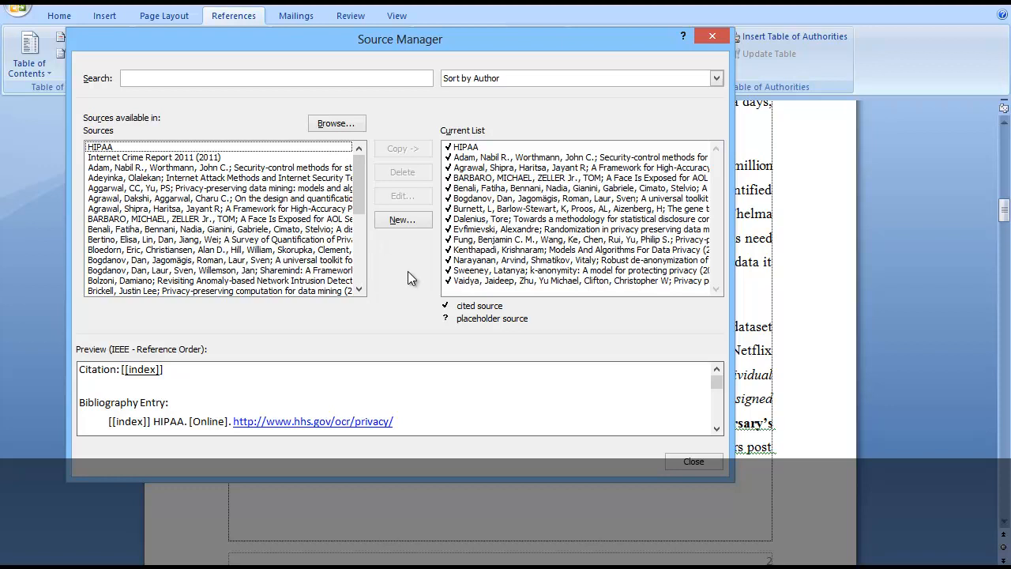